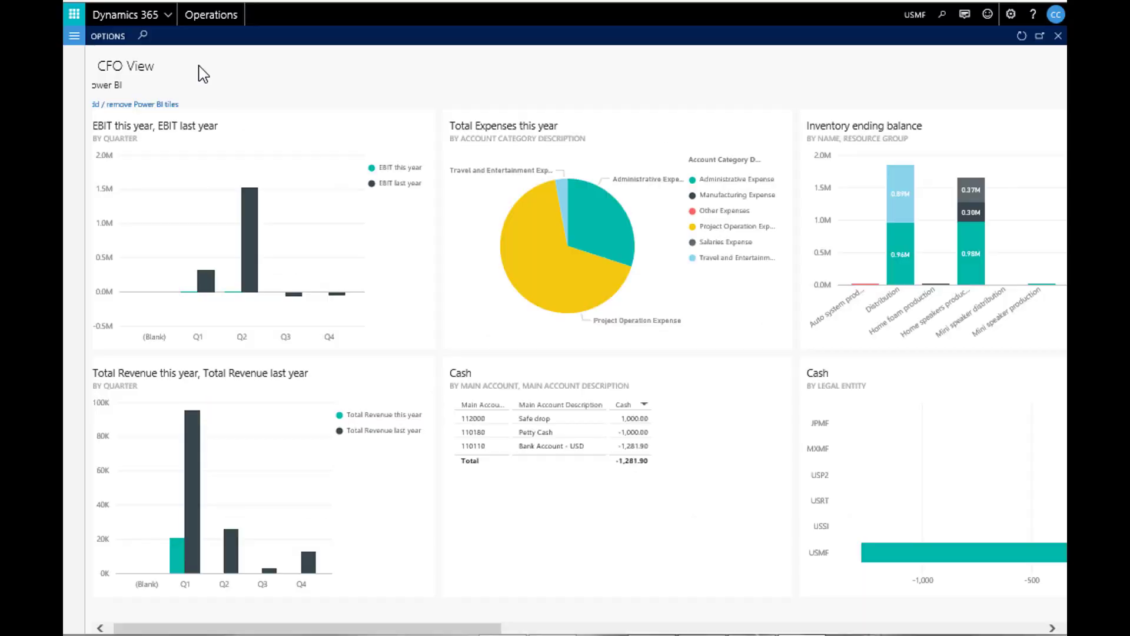
- Browse the Main account categories list, including CASH, AR, SALES and COGS
{"action": "left_click", "coordinate": [75, 36]}
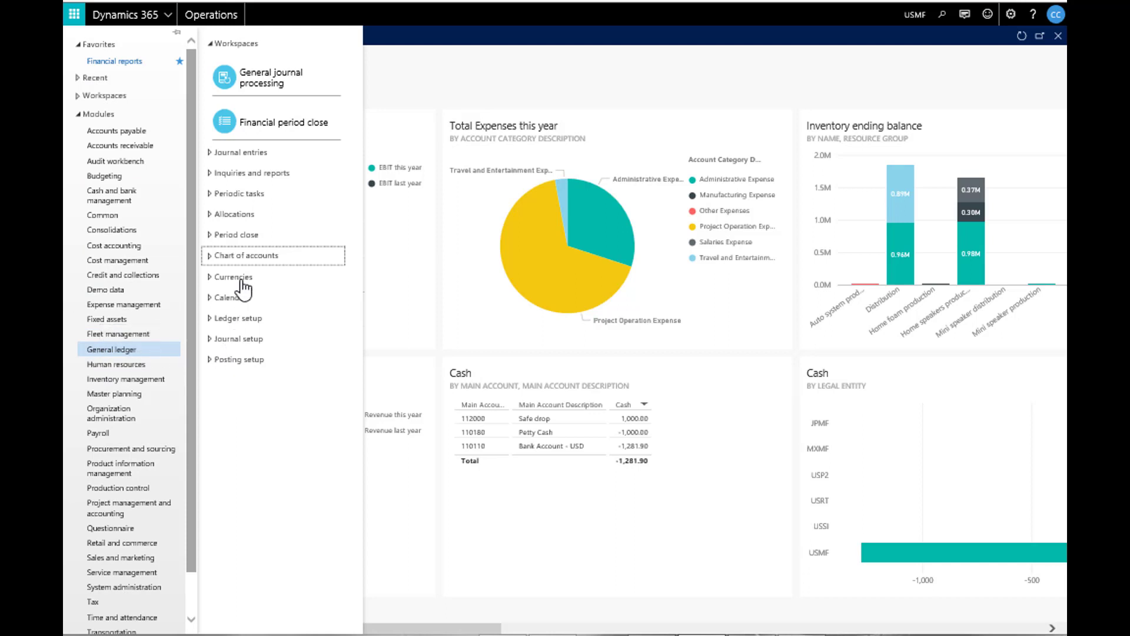
{"action": "left_click", "coordinate": [248, 255]}
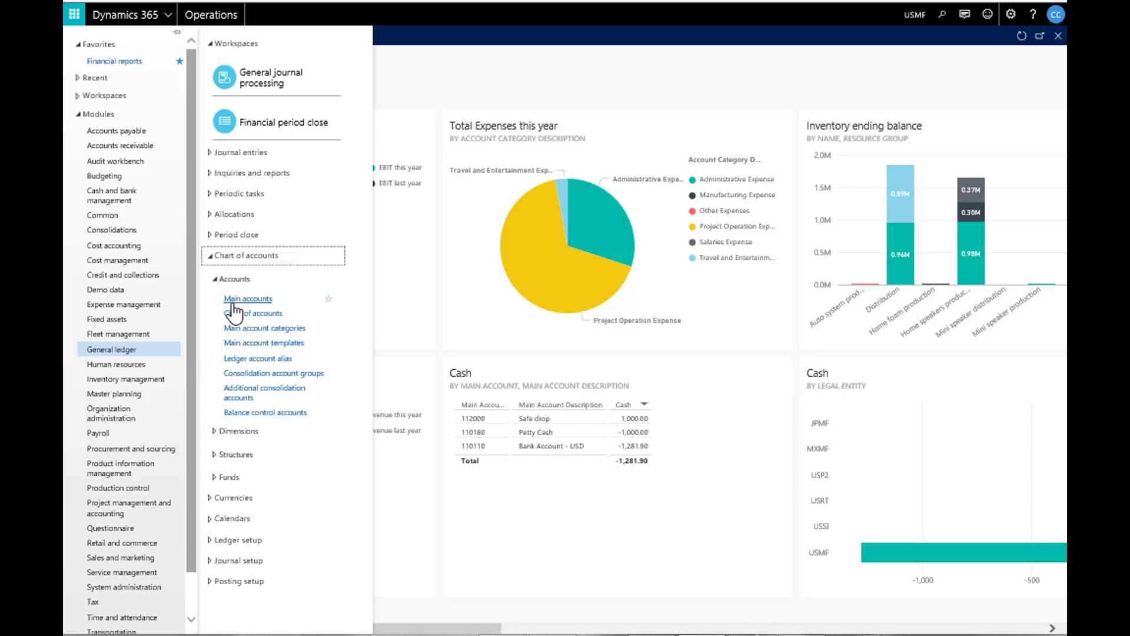
{"action": "left_click", "coordinate": [265, 328]}
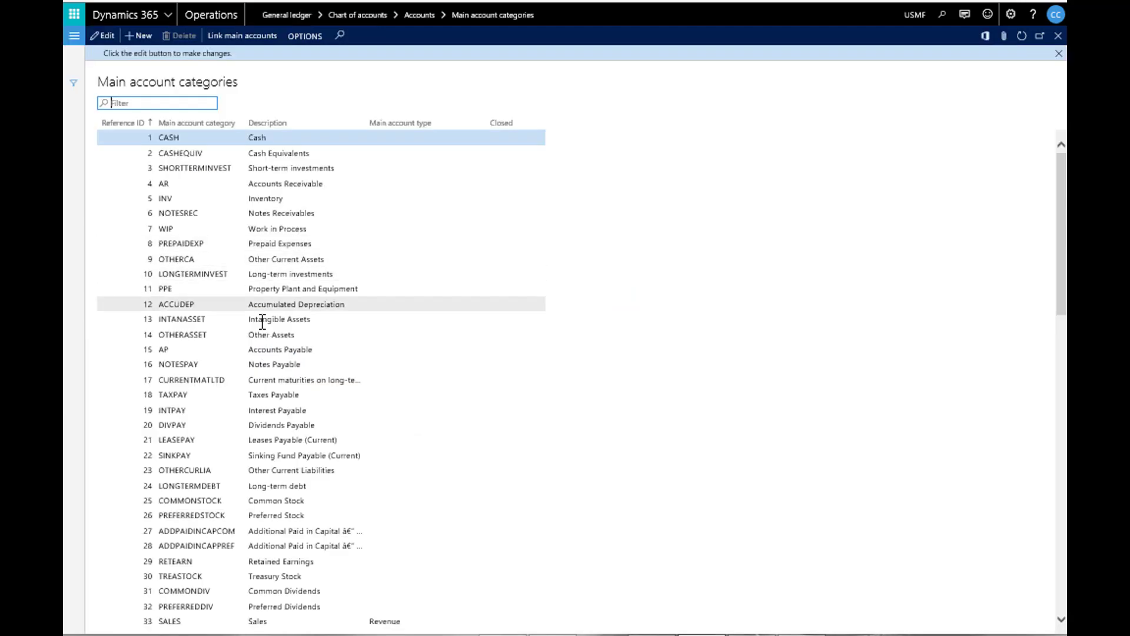
{"action": "scroll", "scroll_direction": "down", "scroll_amount": 3}
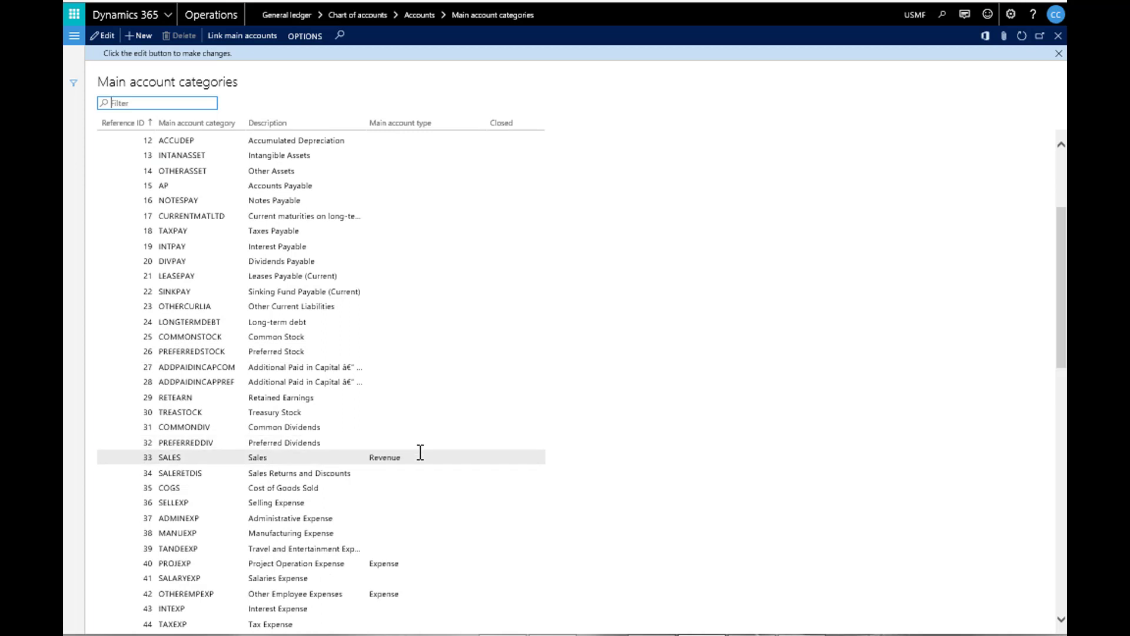
{"action": "left_click", "coordinate": [74, 36]}
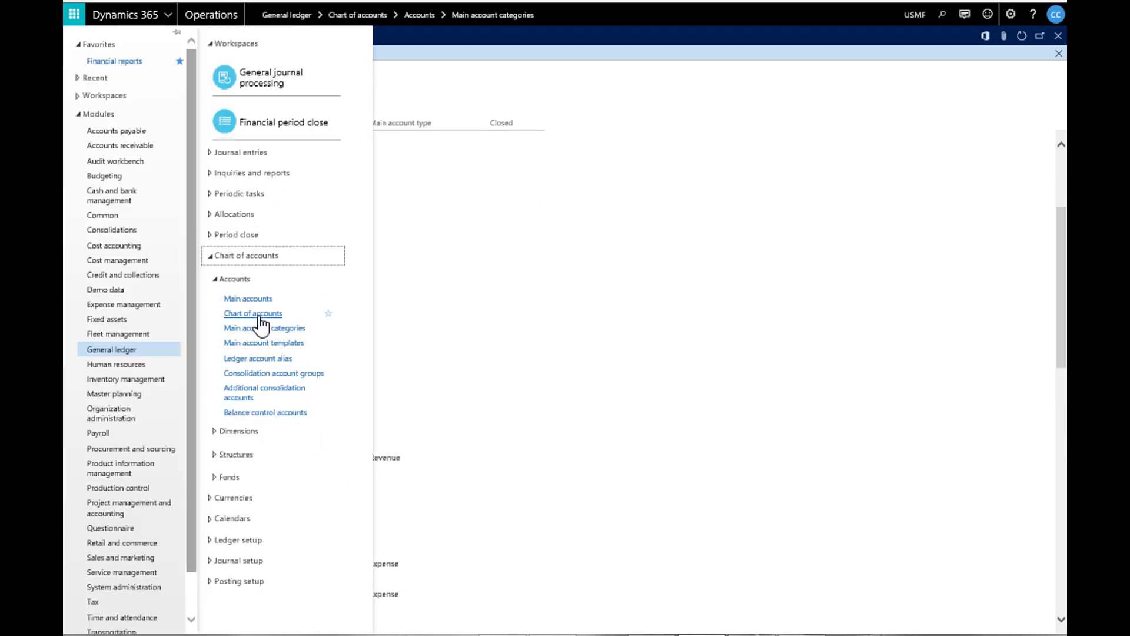
- Review the Shared chart of accounts, scrolling through main accounts with their types and categories
{"action": "left_click", "coordinate": [253, 313]}
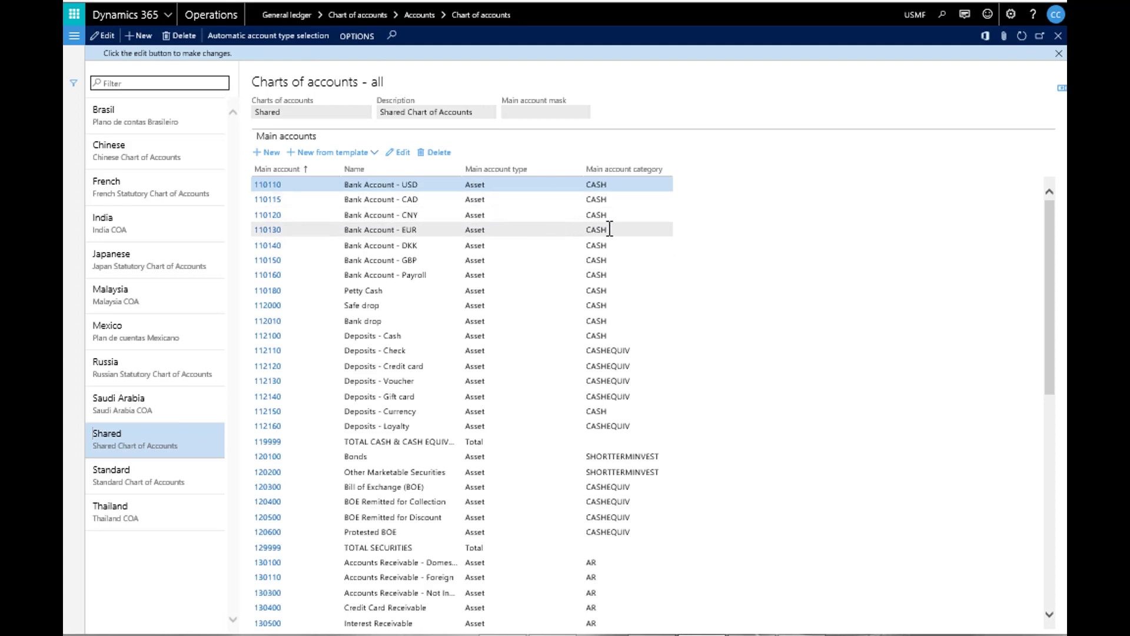
{"action": "scroll", "scroll_direction": "down", "scroll_amount": 3}
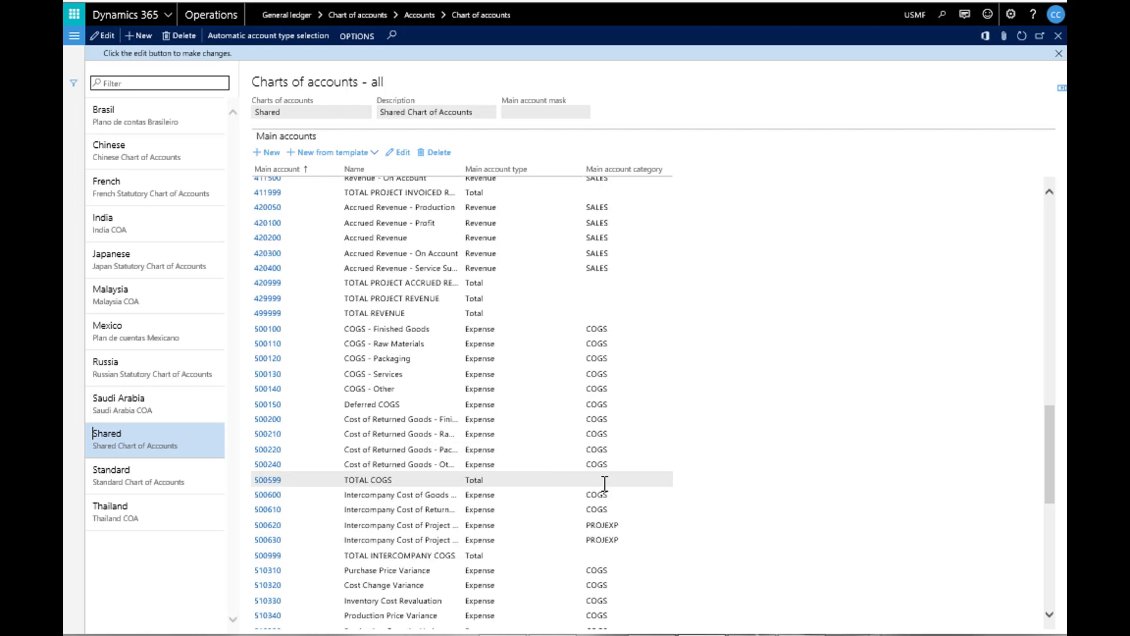
{"action": "scroll", "scroll_direction": "down", "scroll_amount": 3}
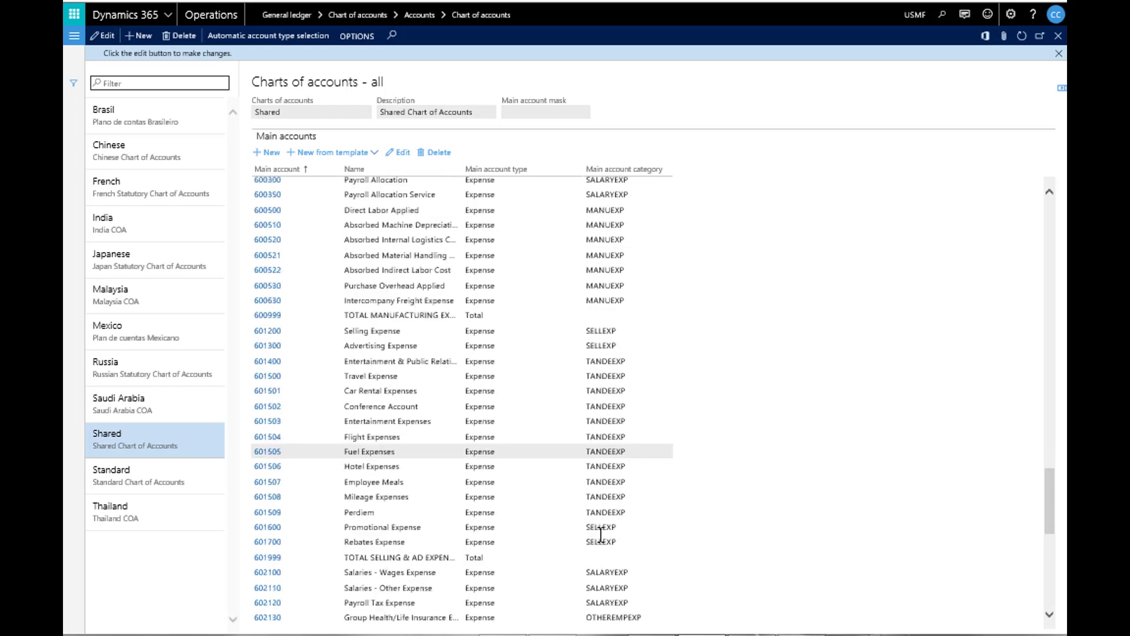
{"action": "scroll", "scroll_direction": "down", "scroll_amount": 3}
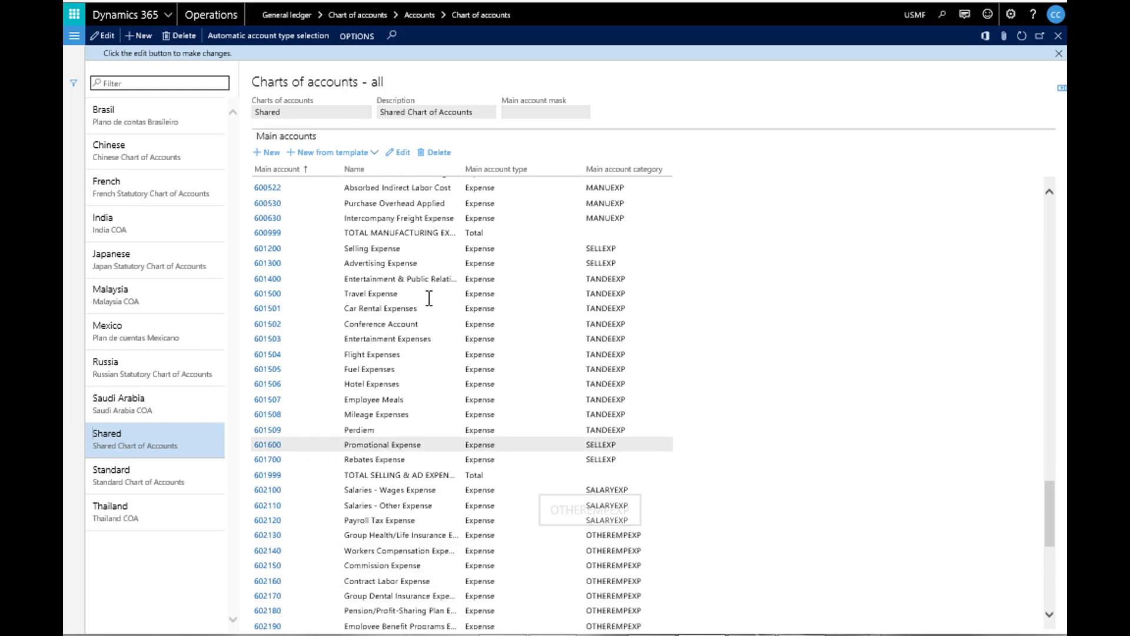
{"action": "left_click", "coordinate": [74, 14]}
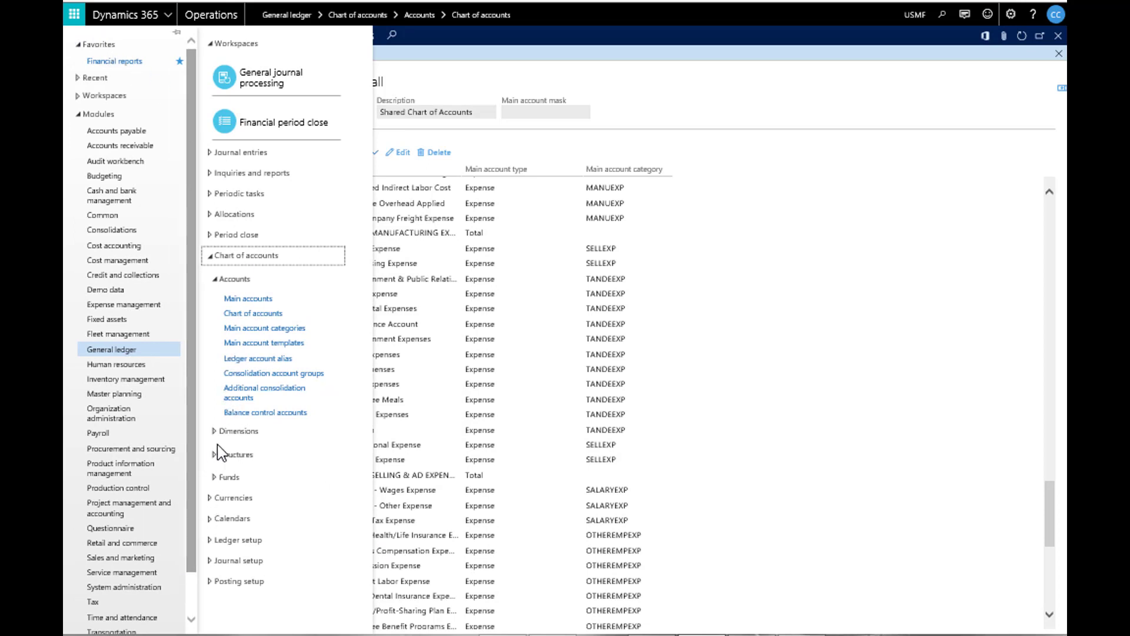
- View the dimension values of the BusinessUnit financial dimension, which has none
{"action": "left_click", "coordinate": [237, 430]}
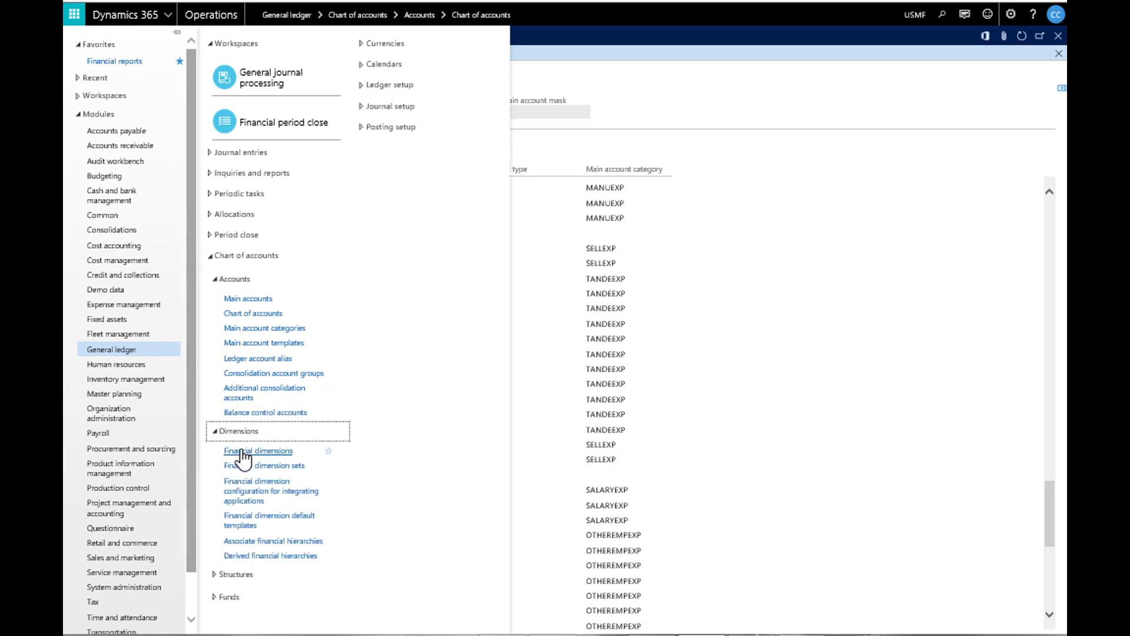
{"action": "left_click", "coordinate": [257, 450]}
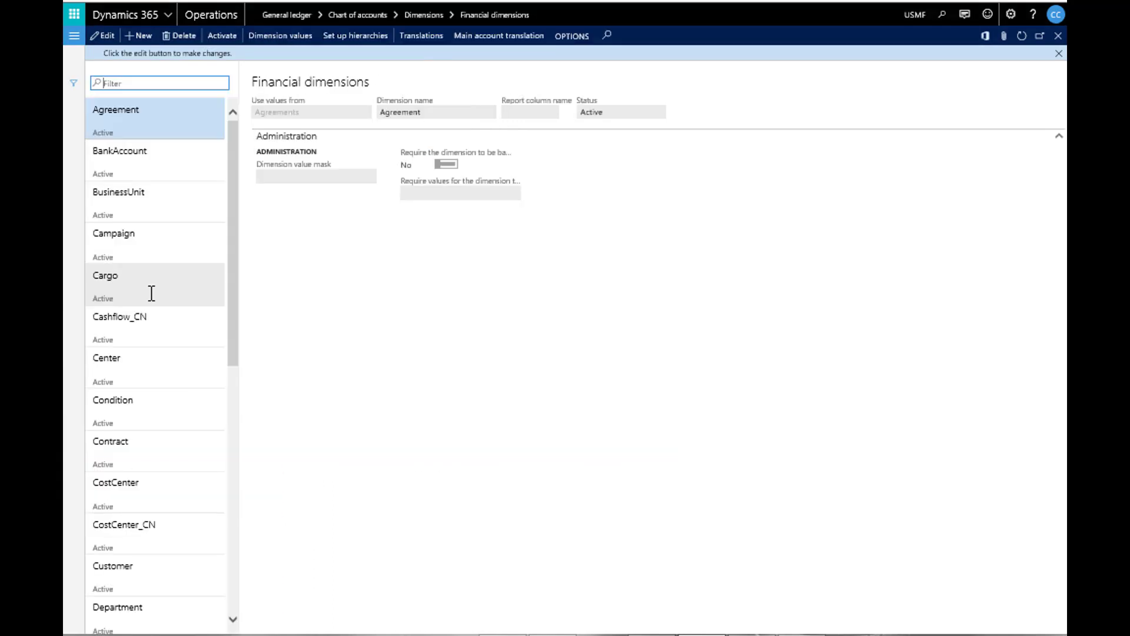
{"action": "left_click", "coordinate": [119, 192]}
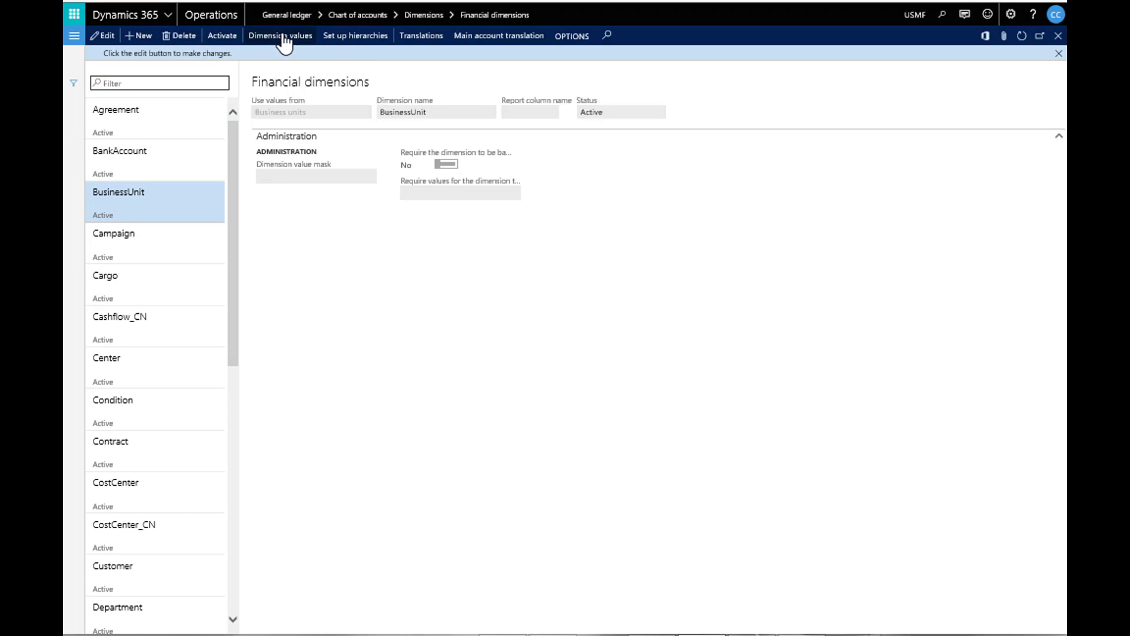
{"action": "left_click", "coordinate": [279, 35]}
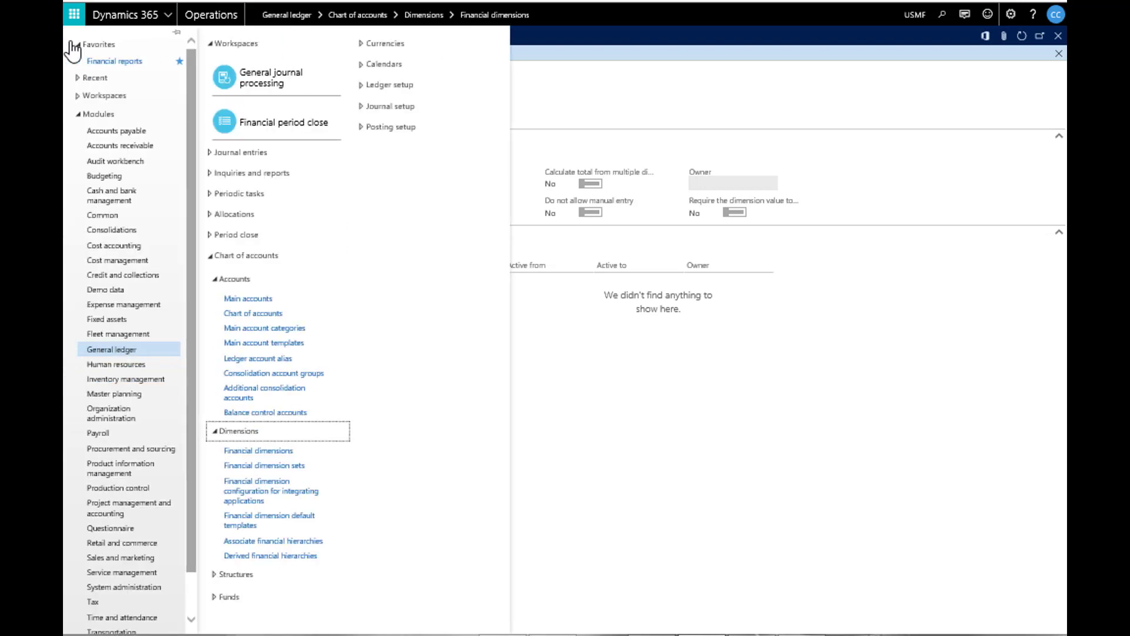
- Review Manufacturing P&L rules for departments 023, 024 and 025..034 and their cost-center ranges
{"action": "left_click", "coordinate": [235, 574]}
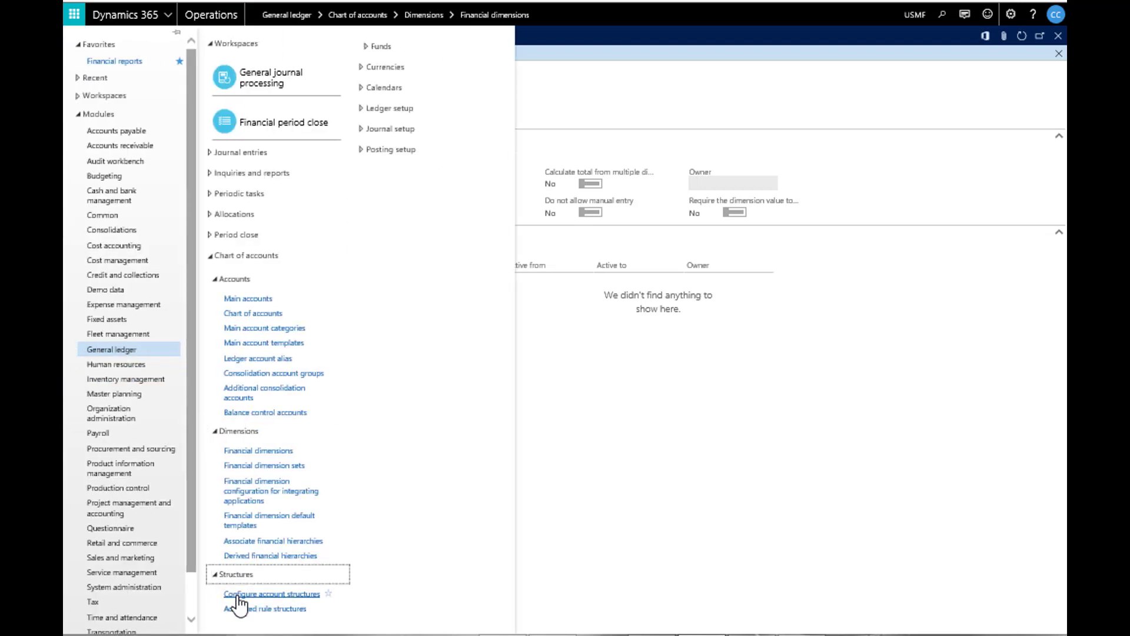
{"action": "left_click", "coordinate": [272, 593]}
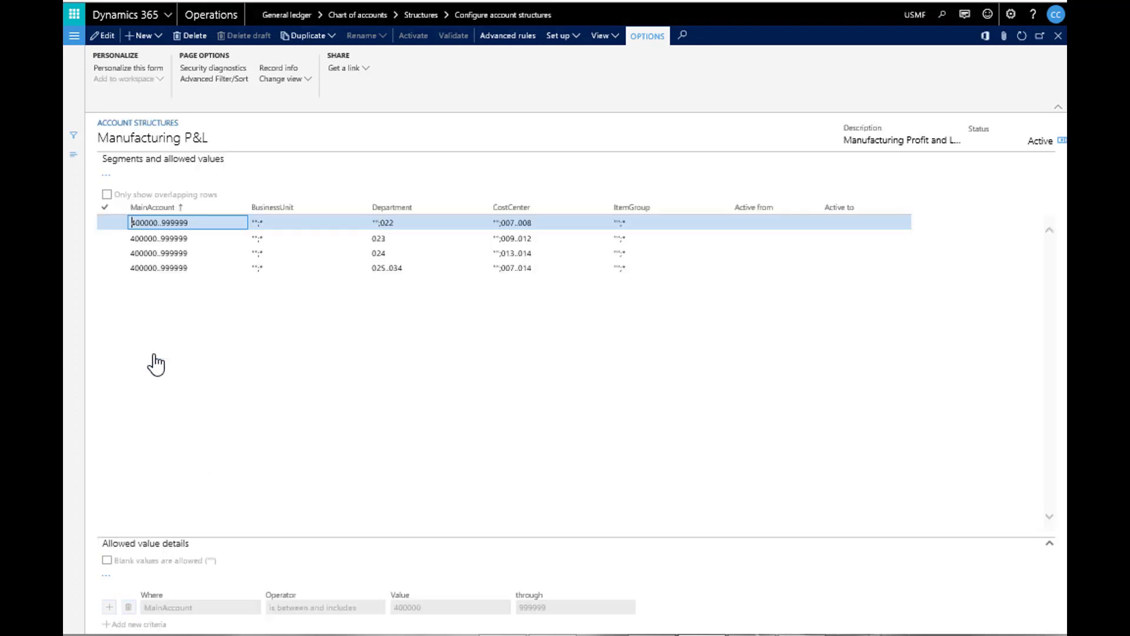
{"action": "left_click", "coordinate": [187, 222]}
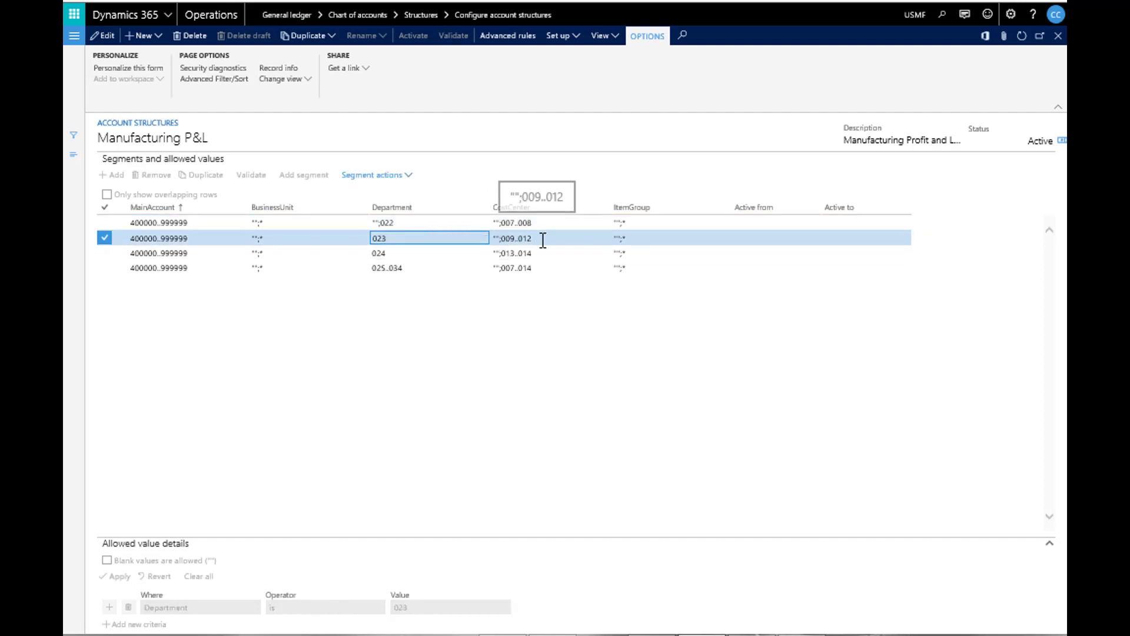
{"action": "left_click", "coordinate": [548, 253]}
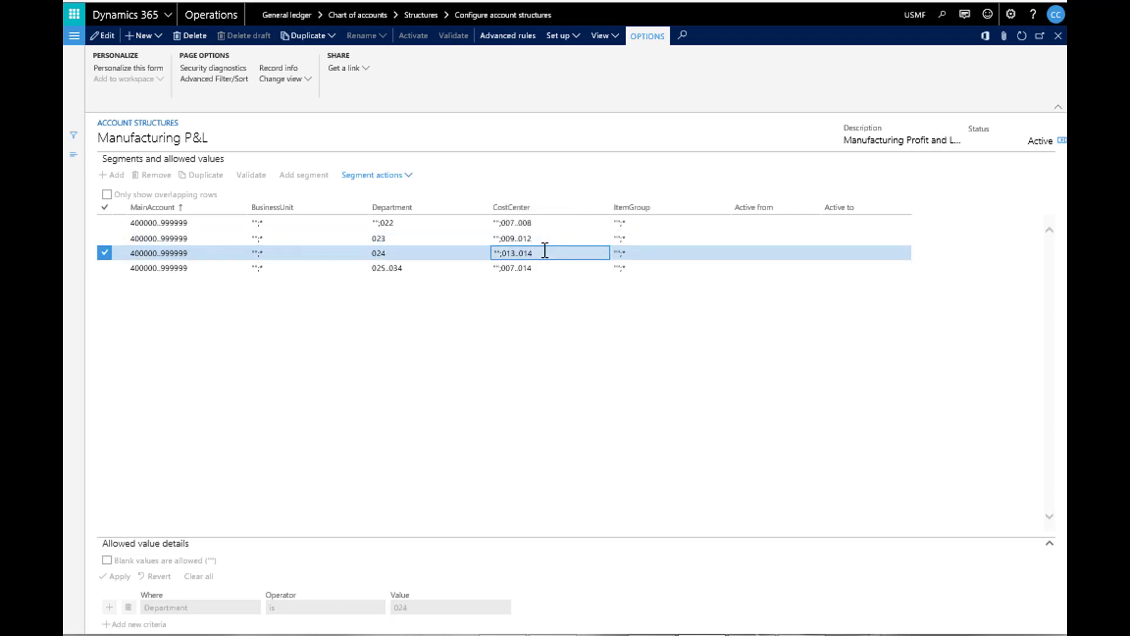
{"action": "left_click", "coordinate": [513, 267]}
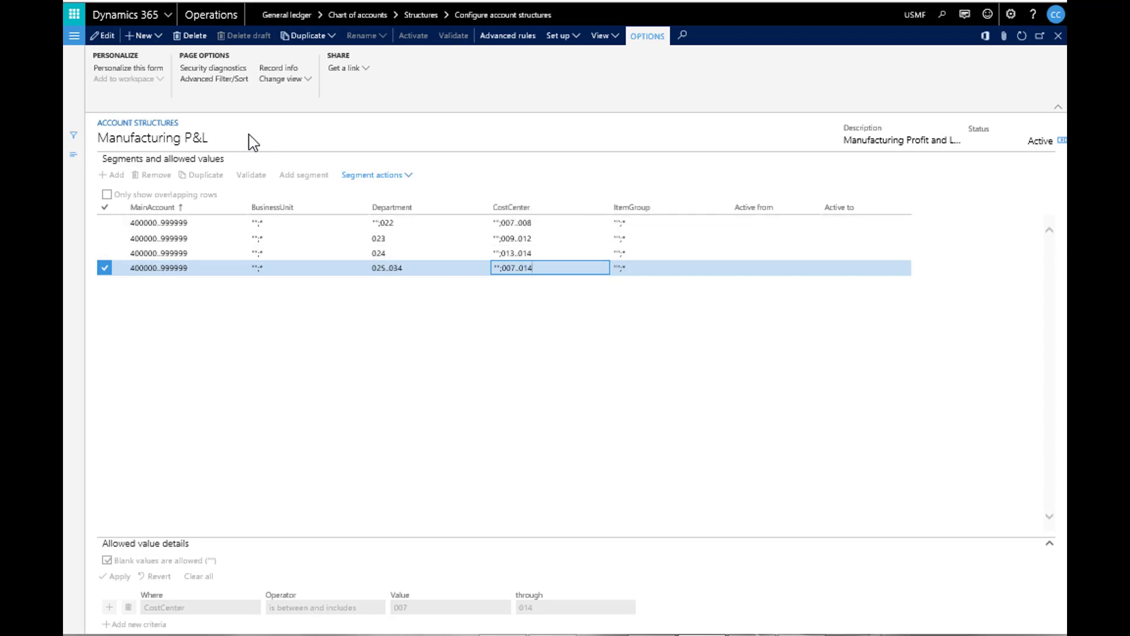
{"action": "mouse_move", "coordinate": [74, 35]}
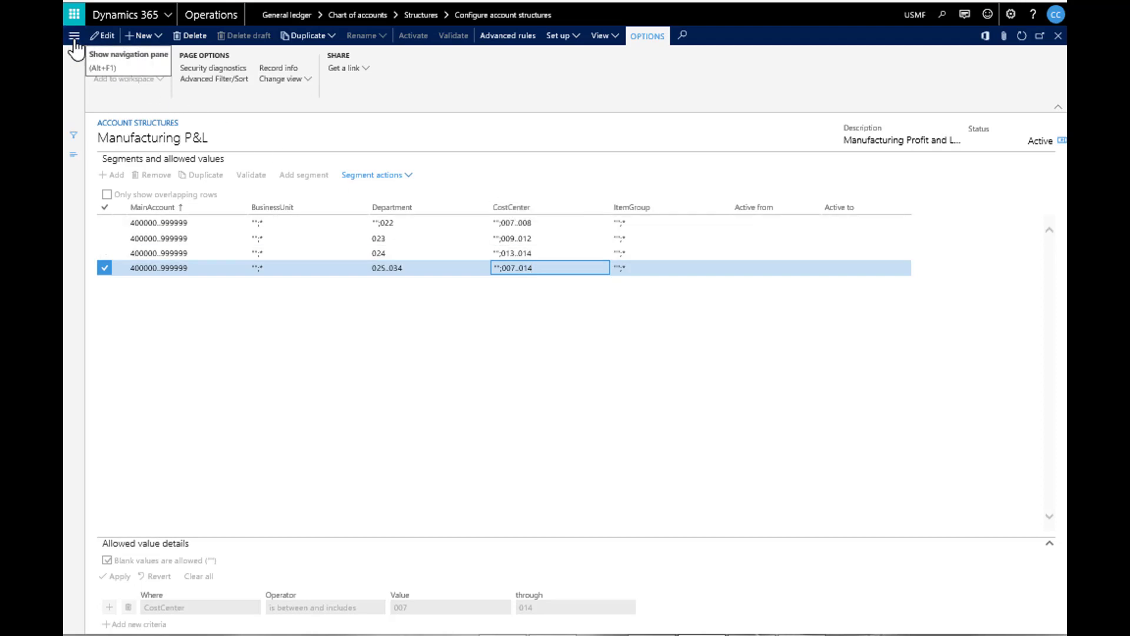
- View the Rent and utility cost financial dimension default template
{"action": "left_click", "coordinate": [74, 35]}
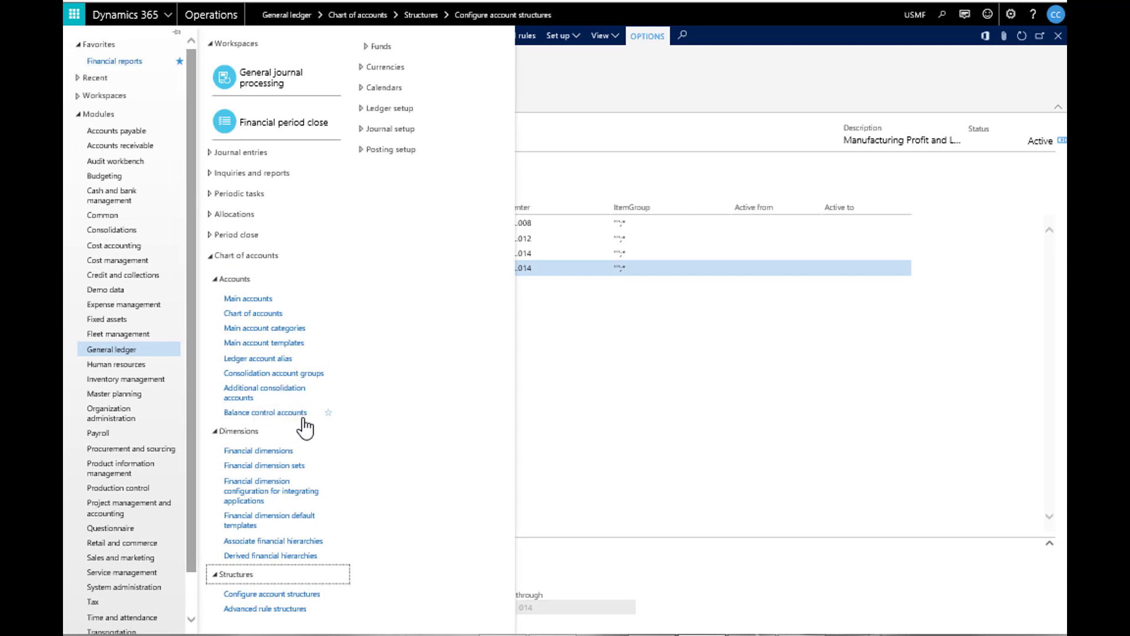
{"action": "mouse_move", "coordinate": [282, 524]}
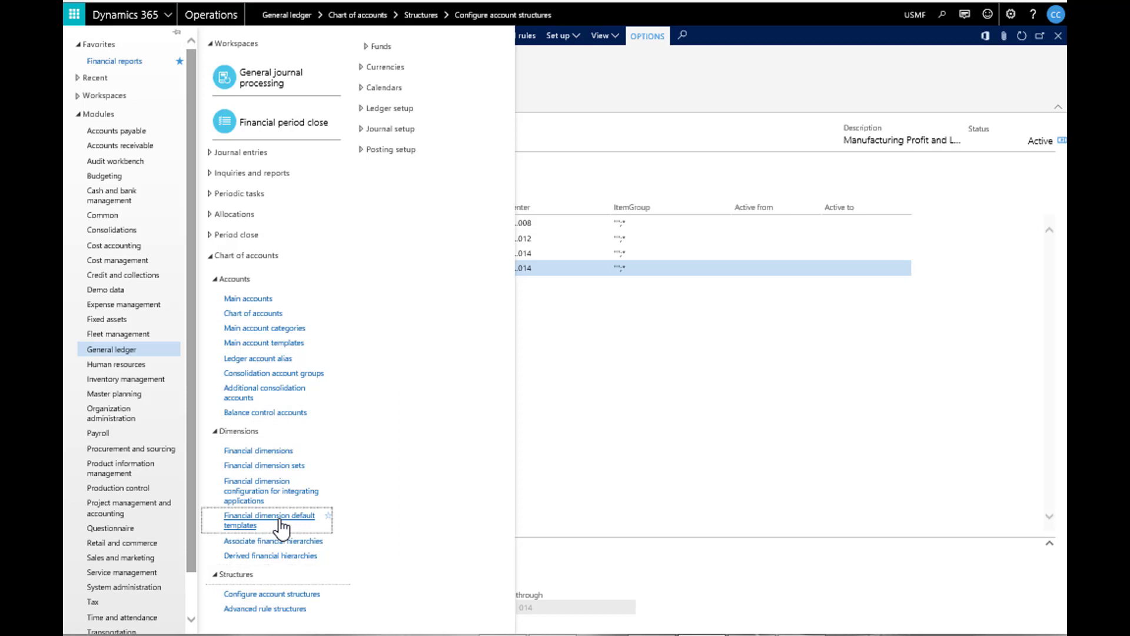
{"action": "left_click", "coordinate": [269, 520]}
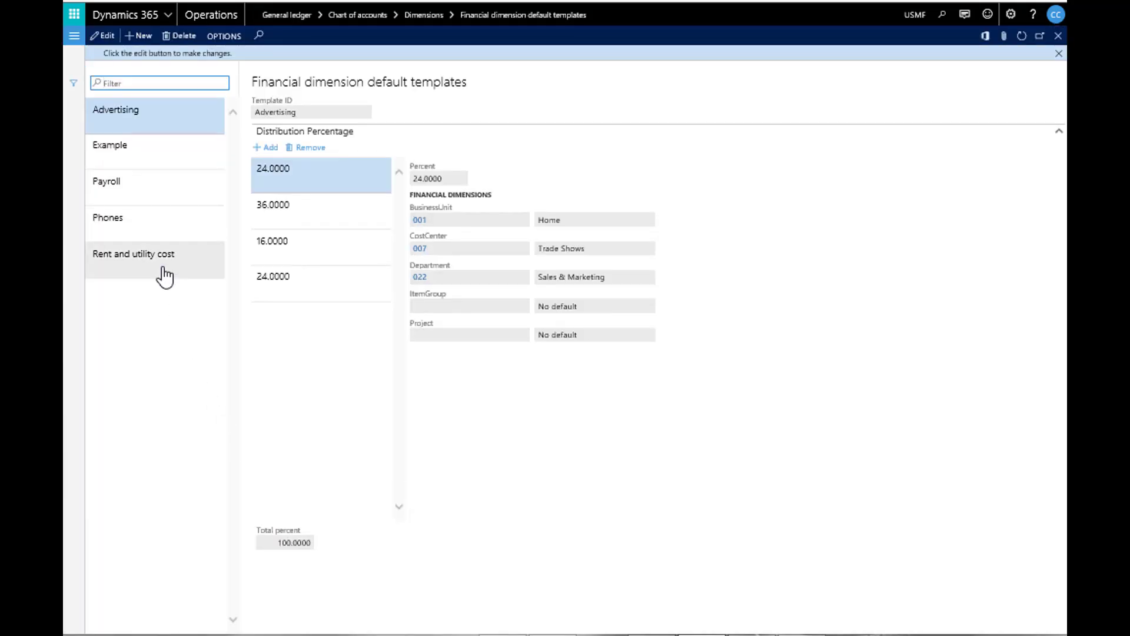
{"action": "left_click", "coordinate": [133, 253]}
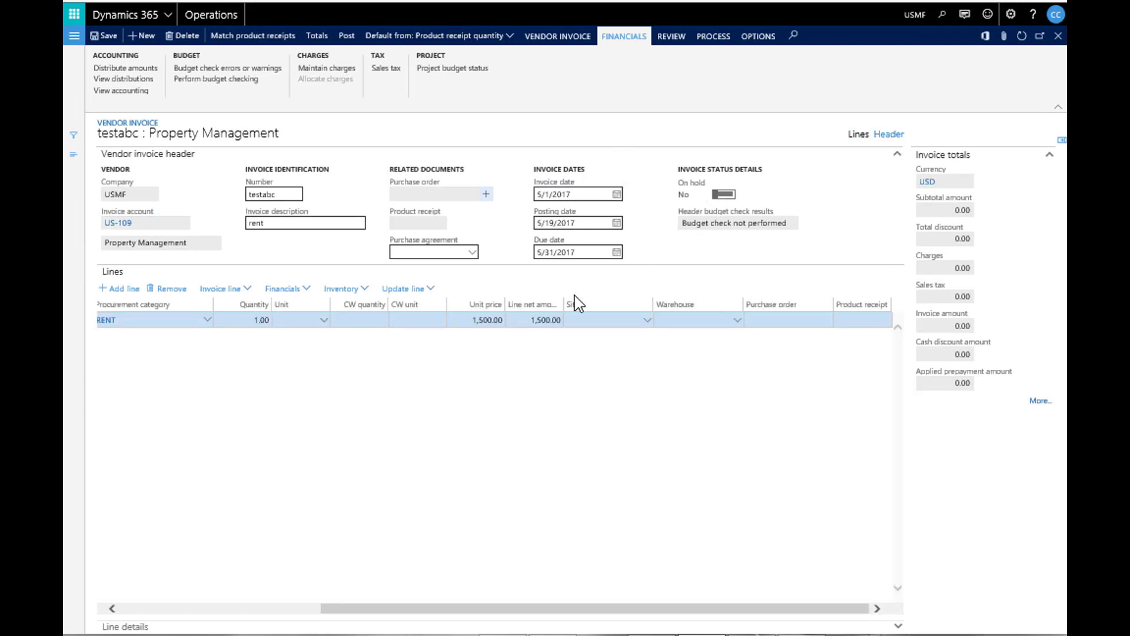
- Set the testabc invoice header's dimension Template ID to Rent and utility cost
{"action": "left_click", "coordinate": [890, 135]}
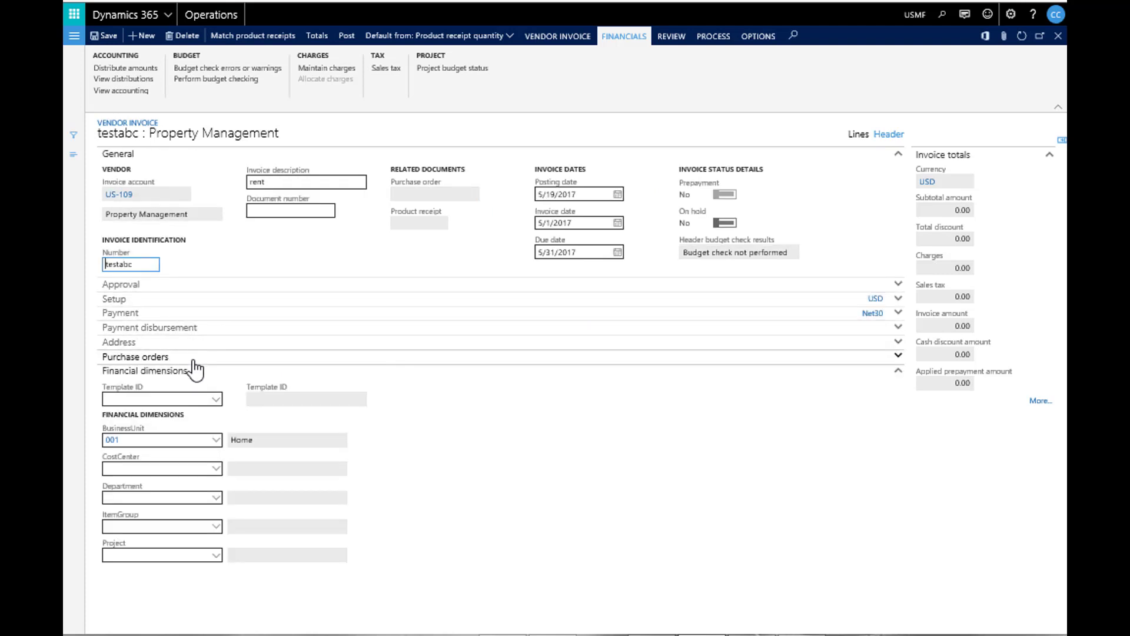
{"action": "left_click", "coordinate": [160, 398]}
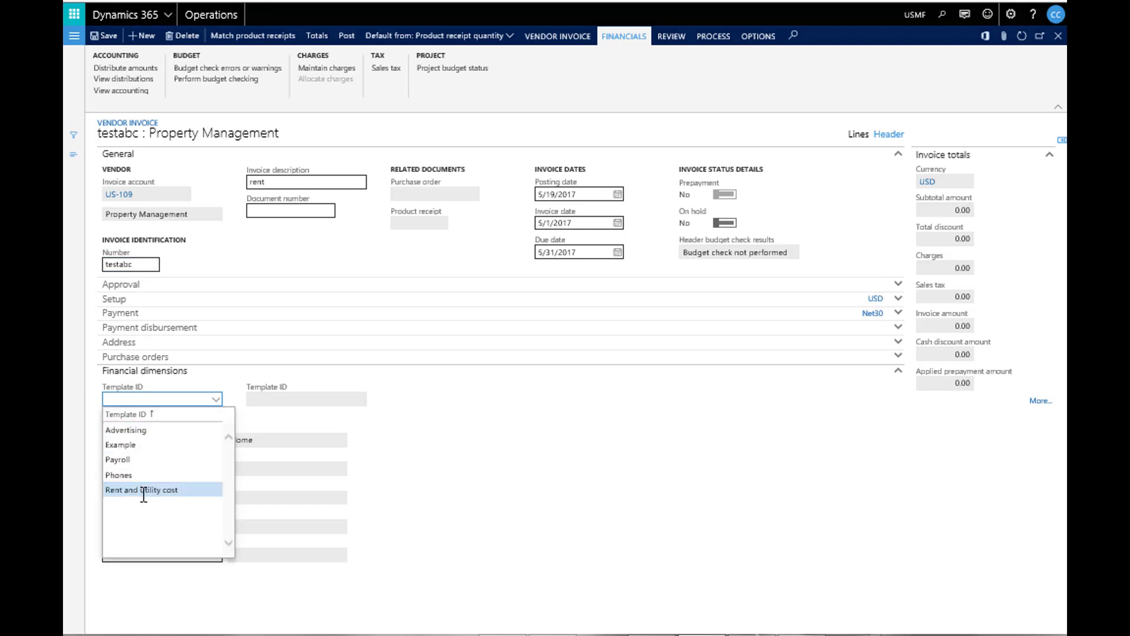
{"action": "left_click", "coordinate": [142, 489]}
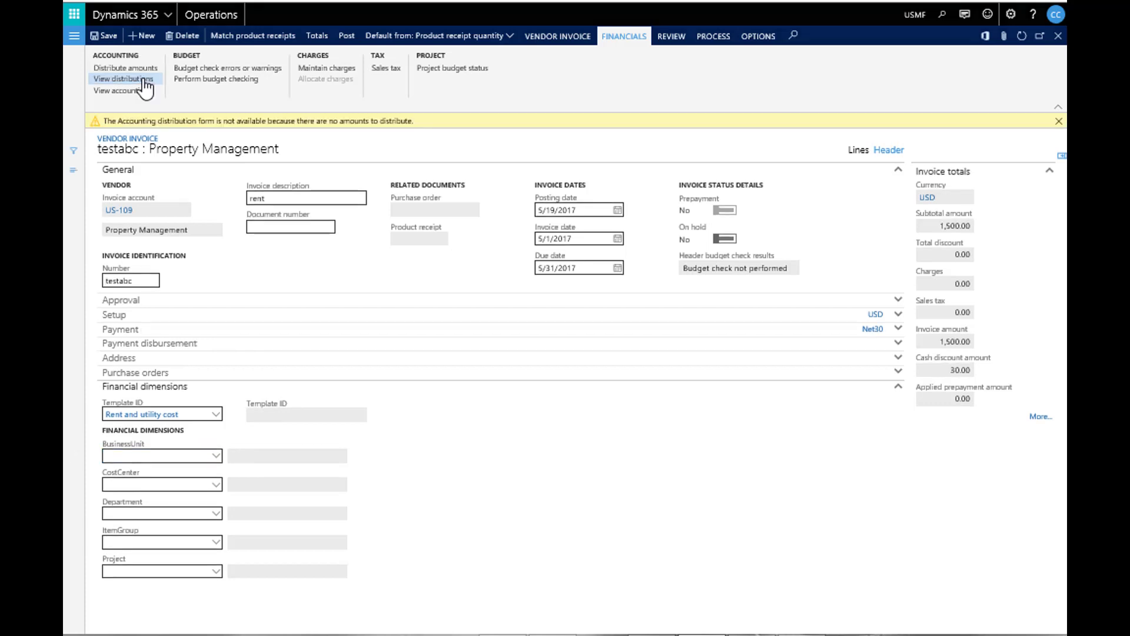
- Check the invoice distributions, then view the posted voucher's Rent Expense and Accounts Payable transactions
{"action": "left_click", "coordinate": [123, 78]}
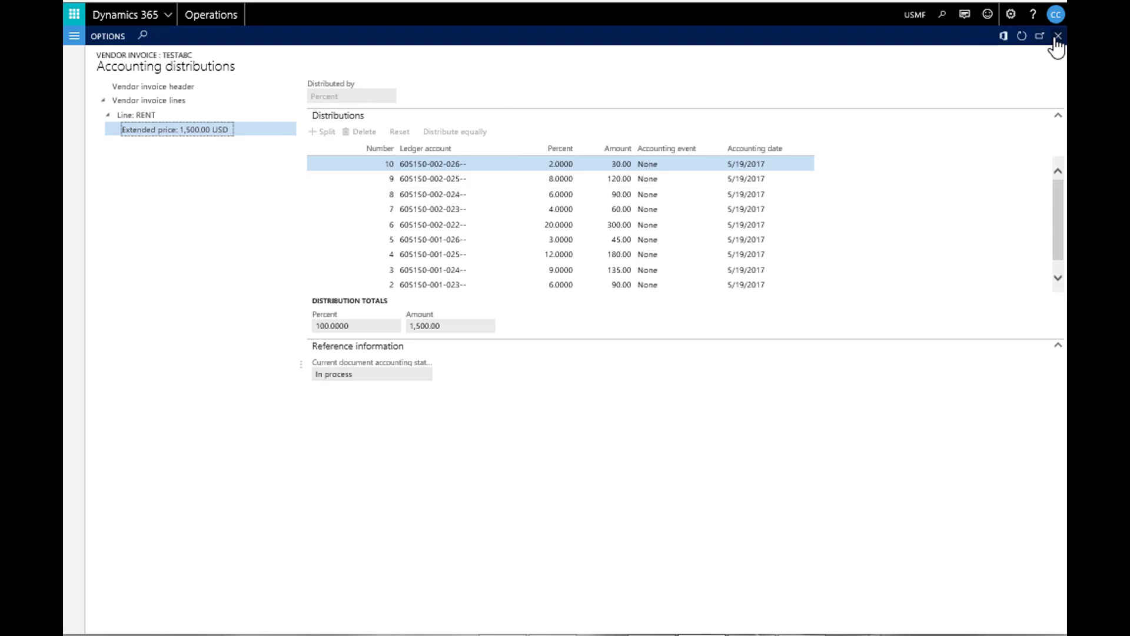
{"action": "left_click", "coordinate": [1057, 35]}
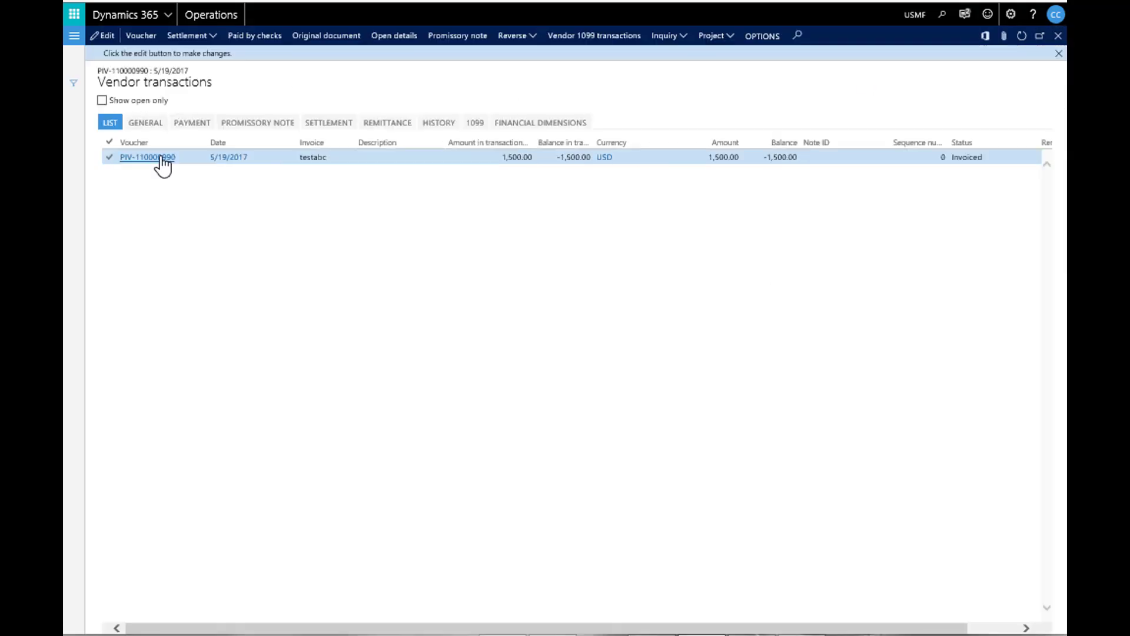
{"action": "left_click", "coordinate": [147, 157]}
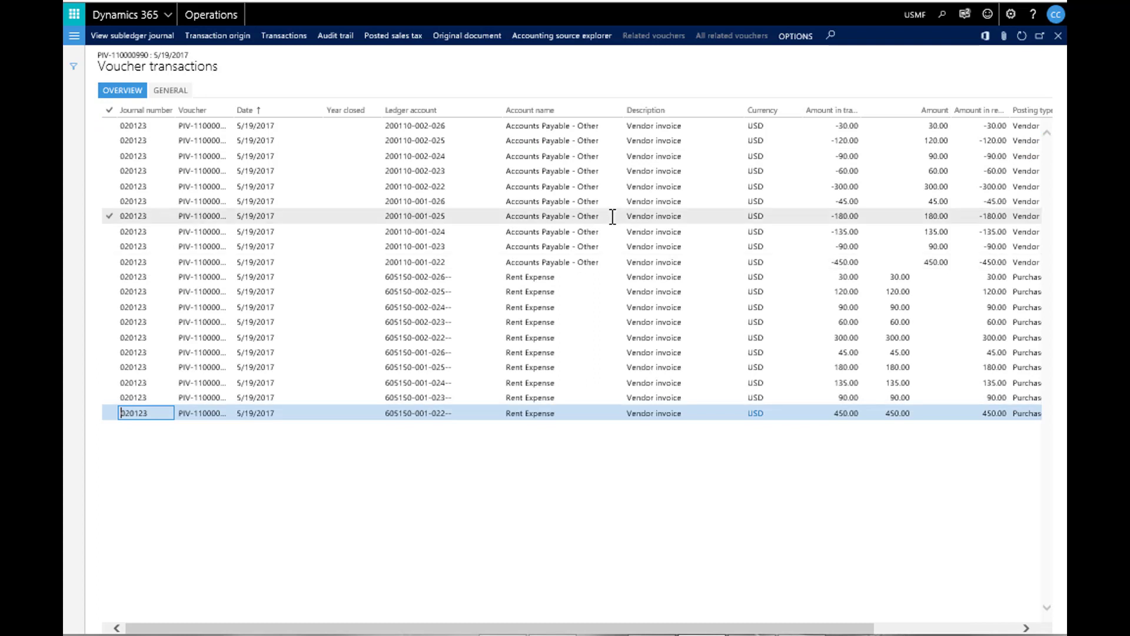
{"action": "mouse_move", "coordinate": [552, 171]}
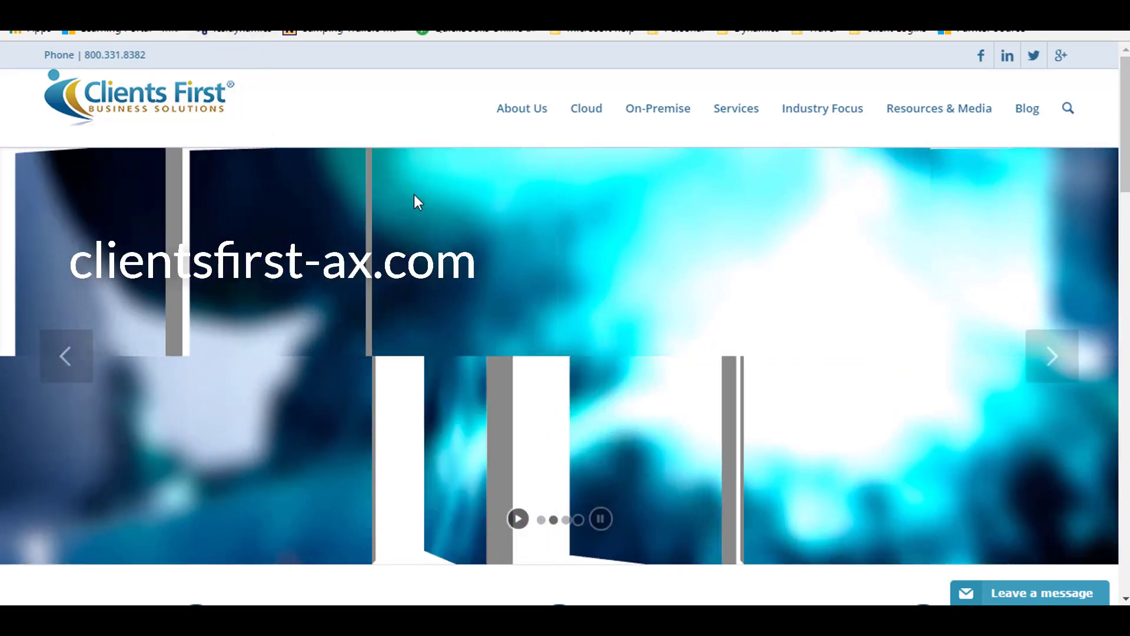
- Go to Clients First's Video Portal and browse the Dynamics 365 & AX videos
{"action": "scroll", "scroll_direction": "down", "scroll_amount": 3}
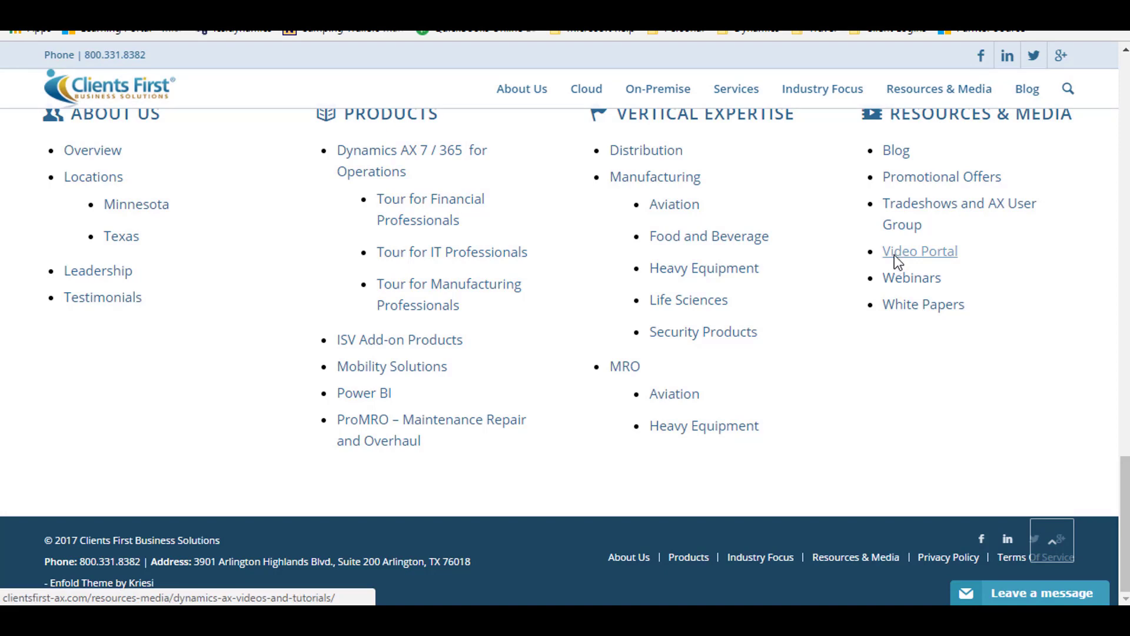
{"action": "left_click", "coordinate": [920, 251]}
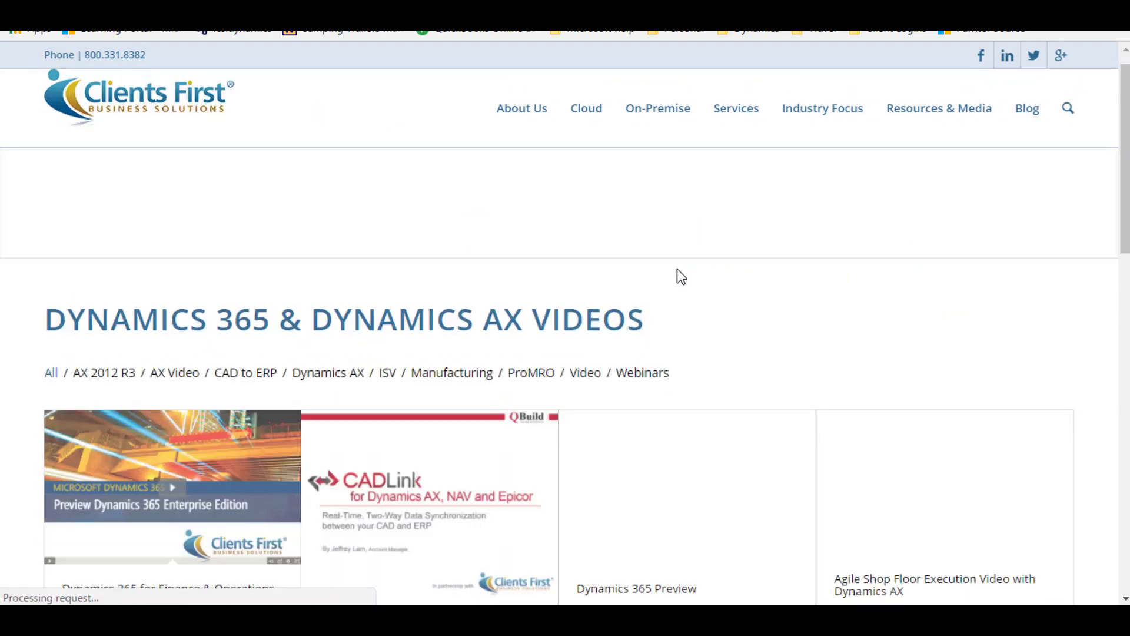
{"action": "scroll", "scroll_direction": "down", "scroll_amount": 3}
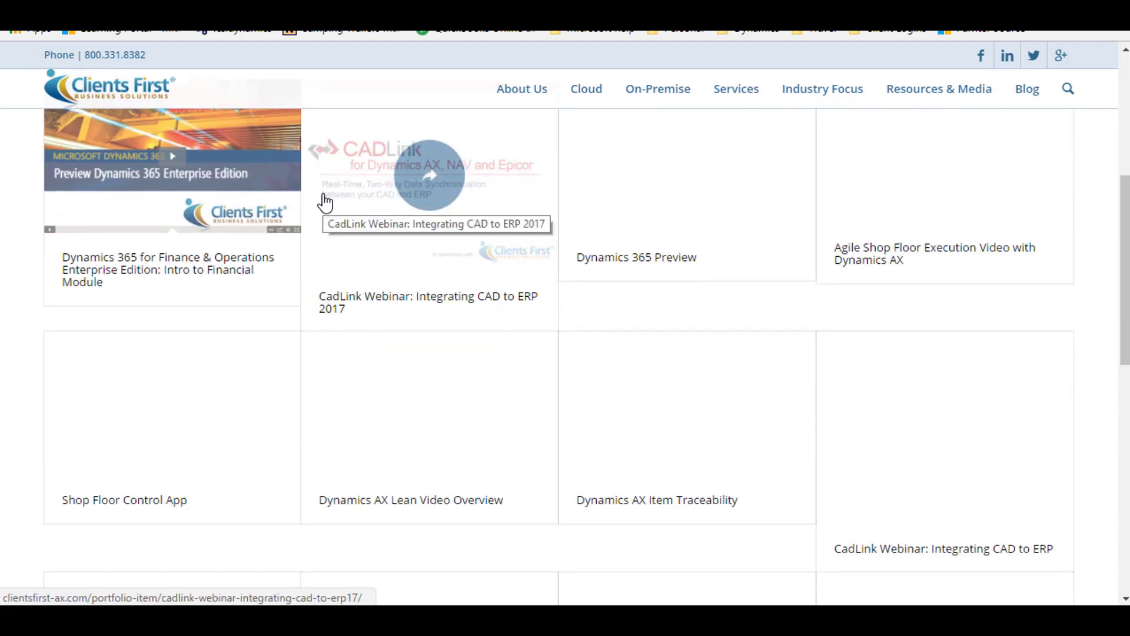